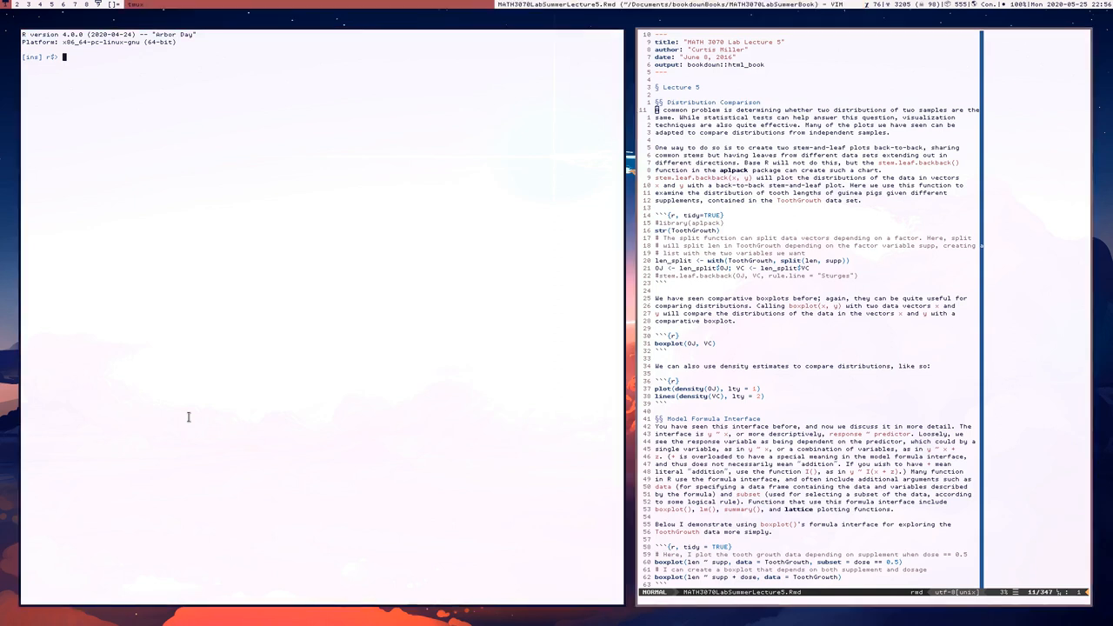
Run install.packages('aplpack') and pick CRAN mirror 56 (USA TX 1).
key(Return)
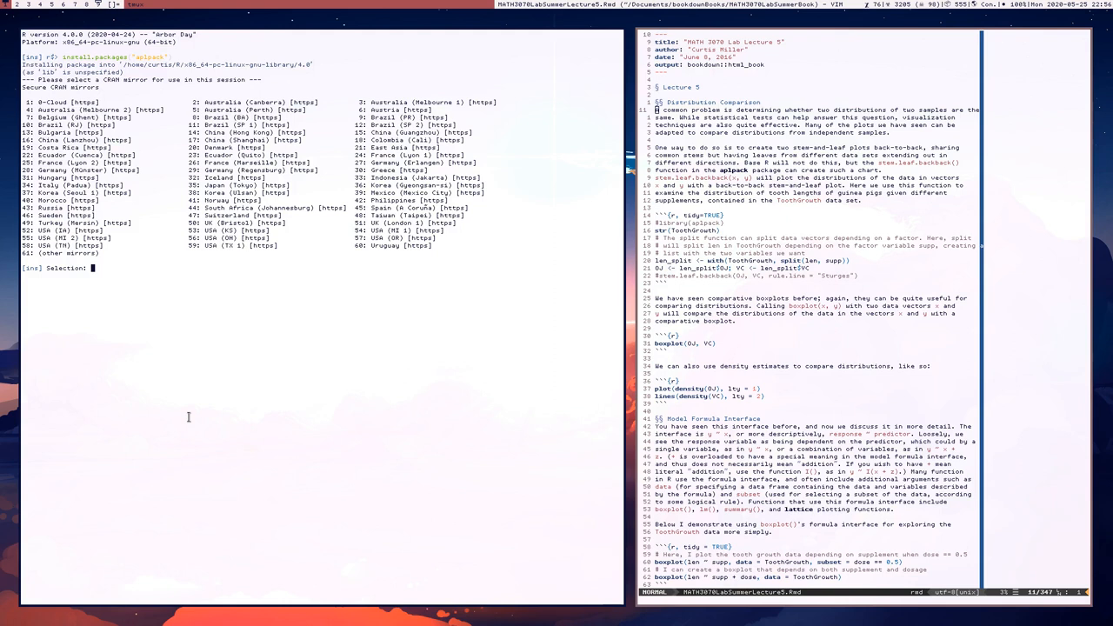
text(56)
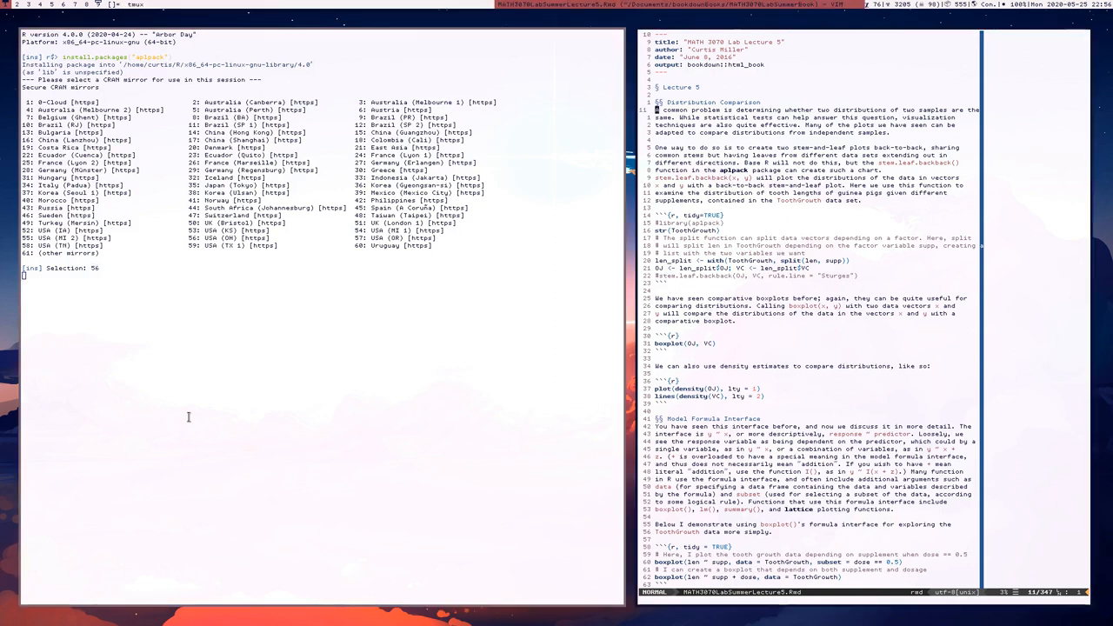
Confirm mirror 56 so aplpack downloads and installs until DONE (aplpack).
key(Return)
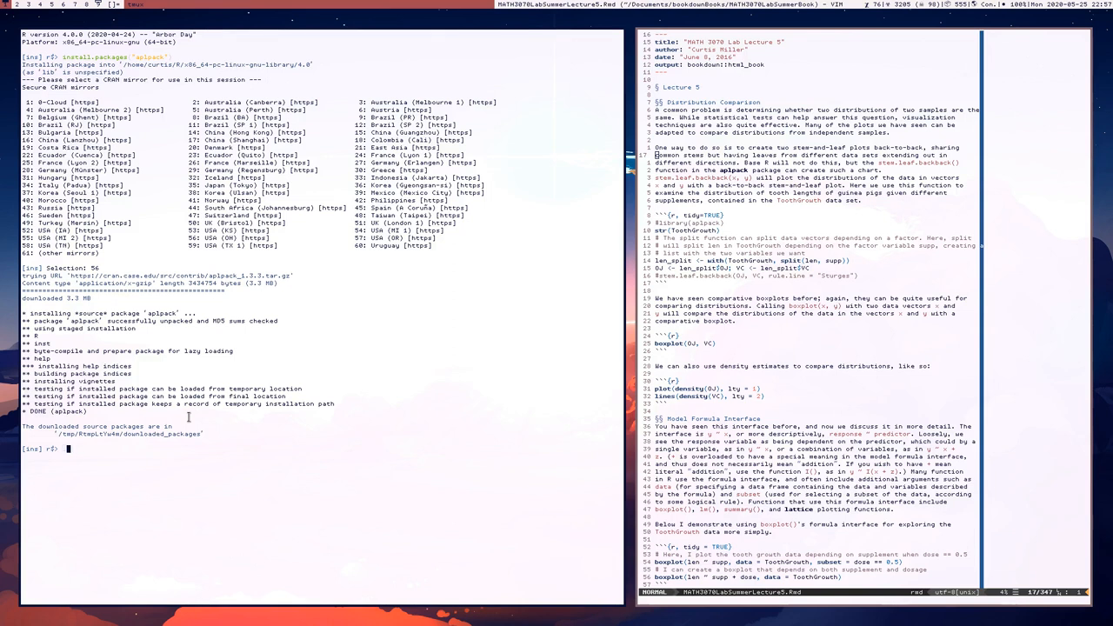
Load aplpack with library(aplpack), then view str(ToothGrowth) and head(ToothGrowth).
text(library(aplpack)
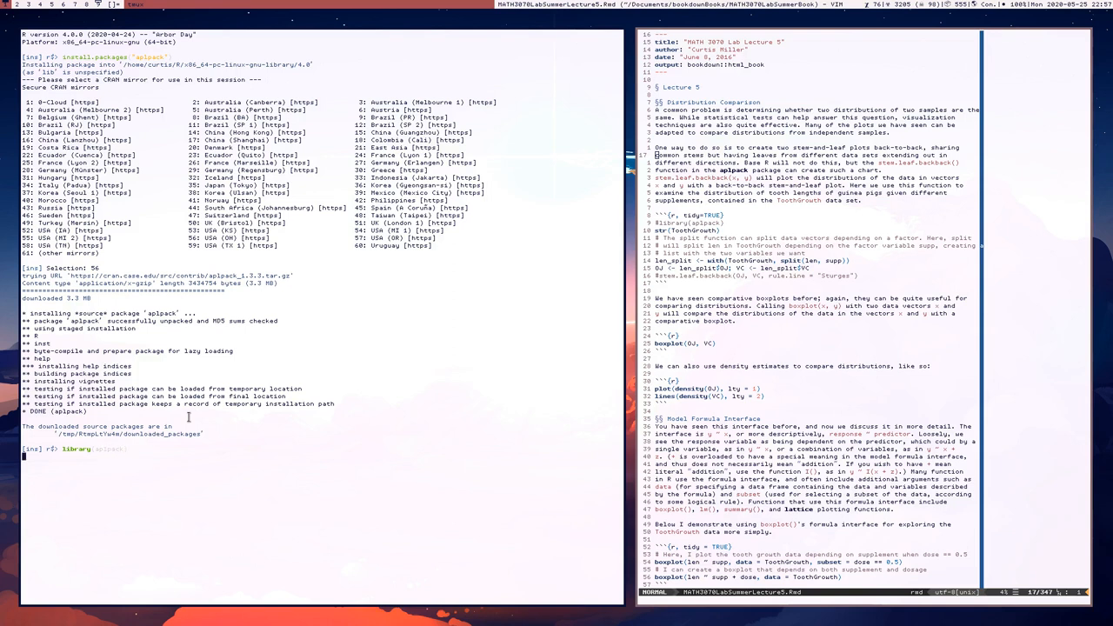
key(Return)
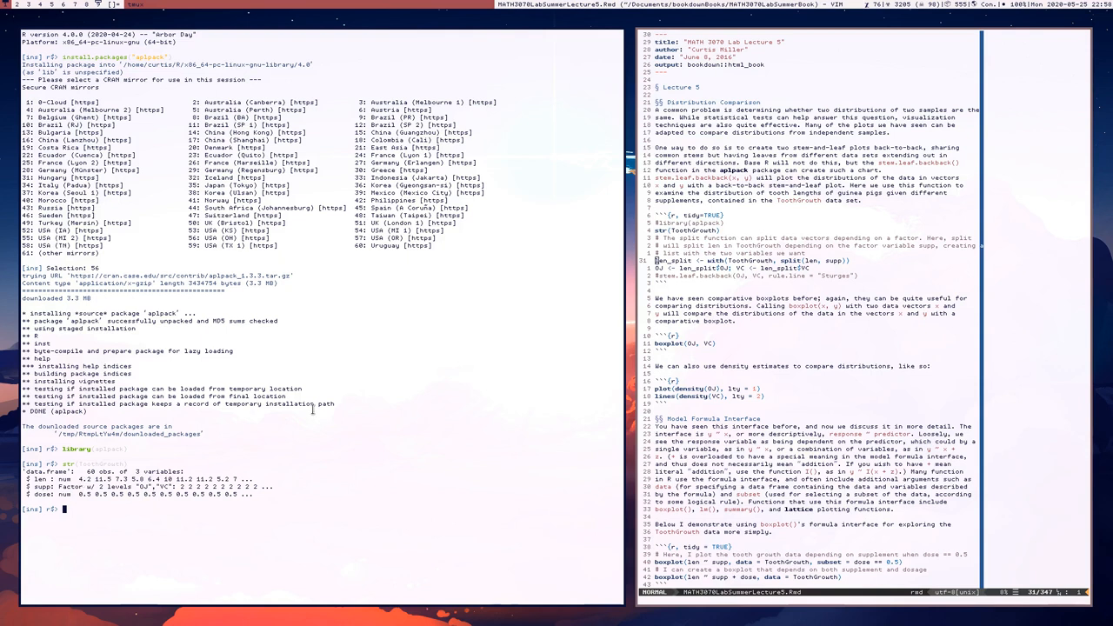
text(head(ToothGrowth)
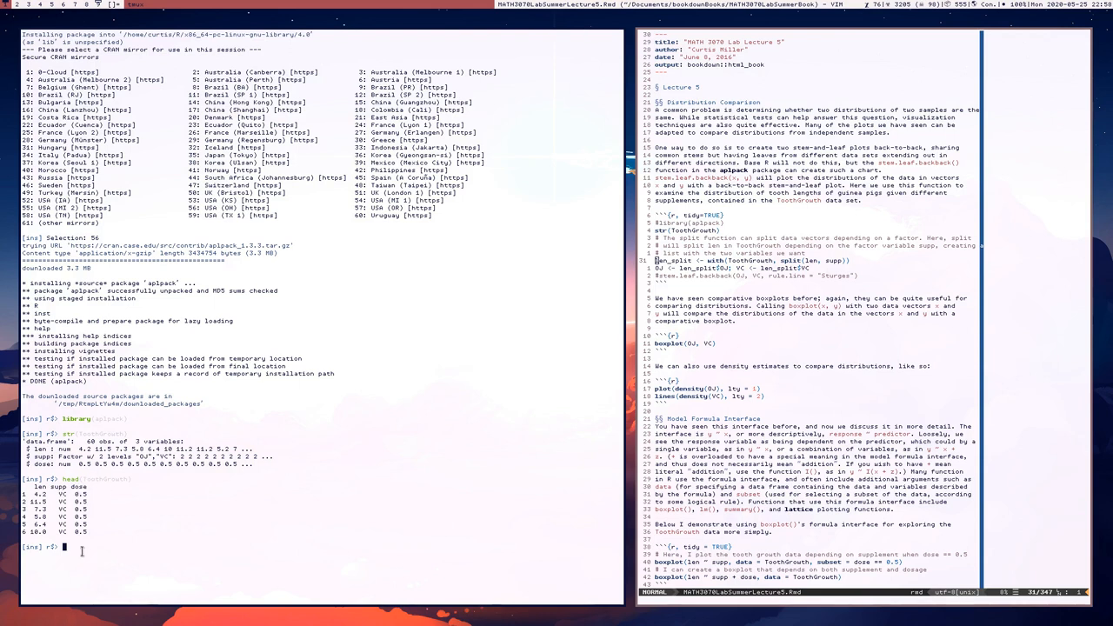
mouse_move(322, 463)
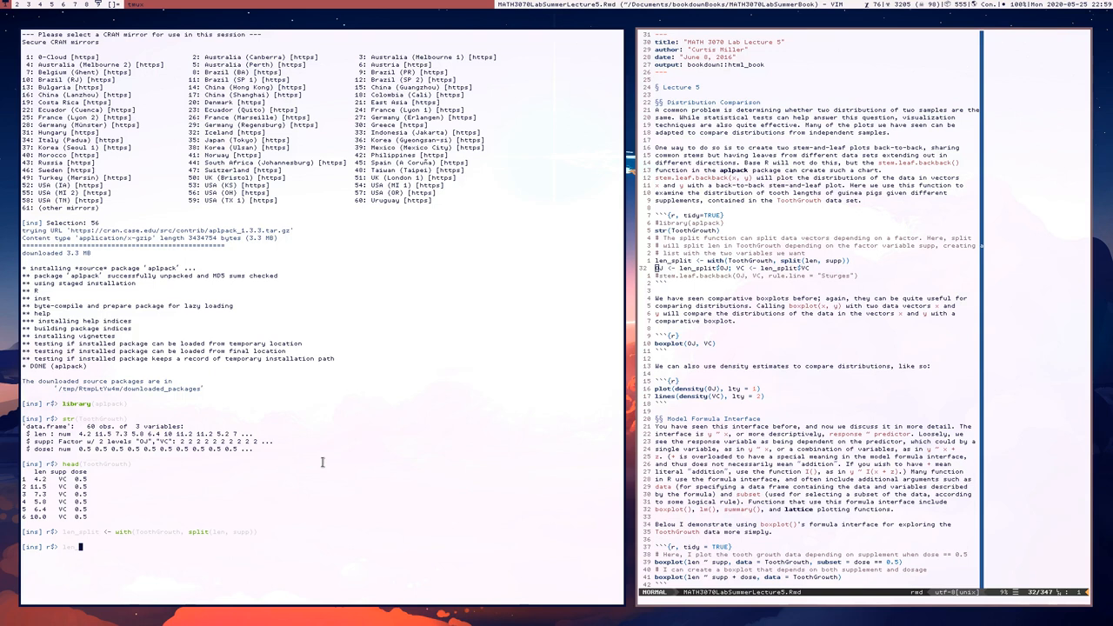
Print len_split and store its OJ and VC groups as vectors OJ and VC.
text(len_spli)
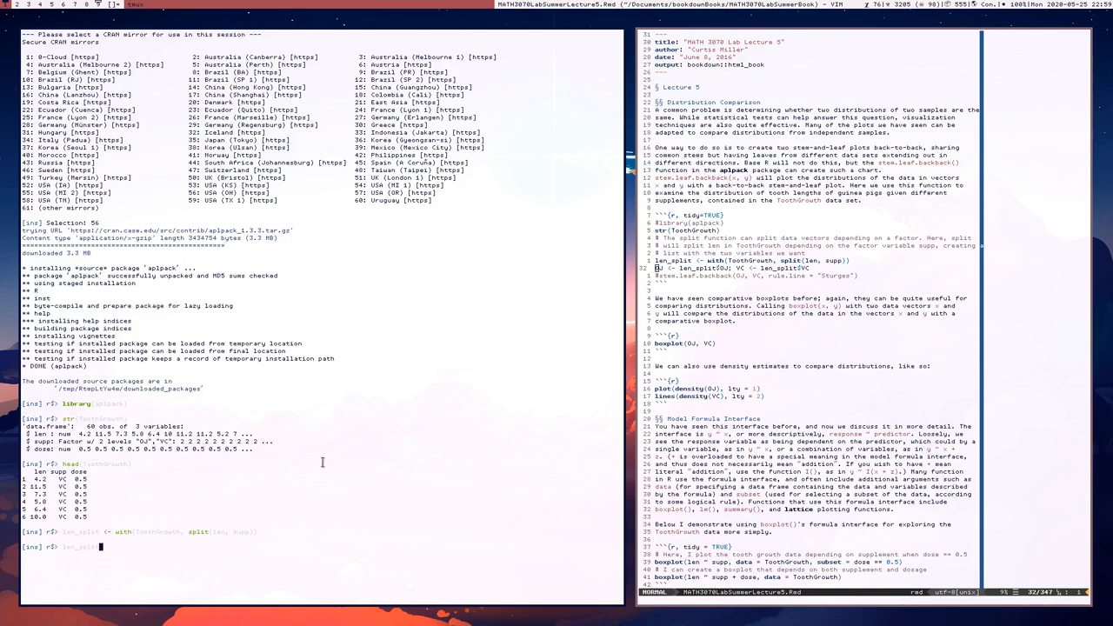
key(Return)
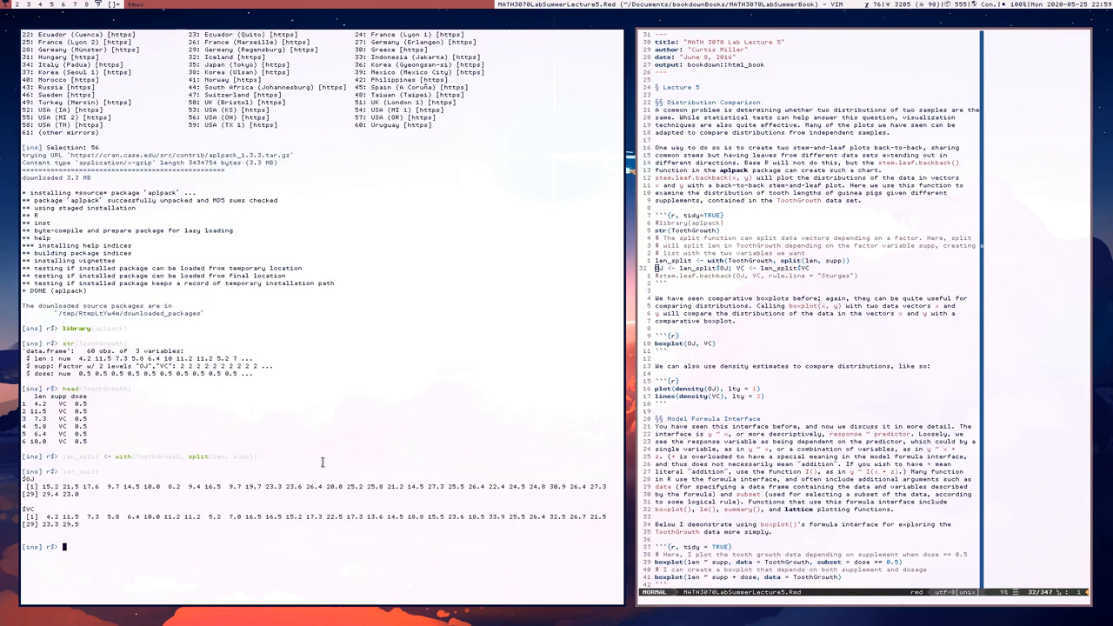
mouse_move(102, 482)
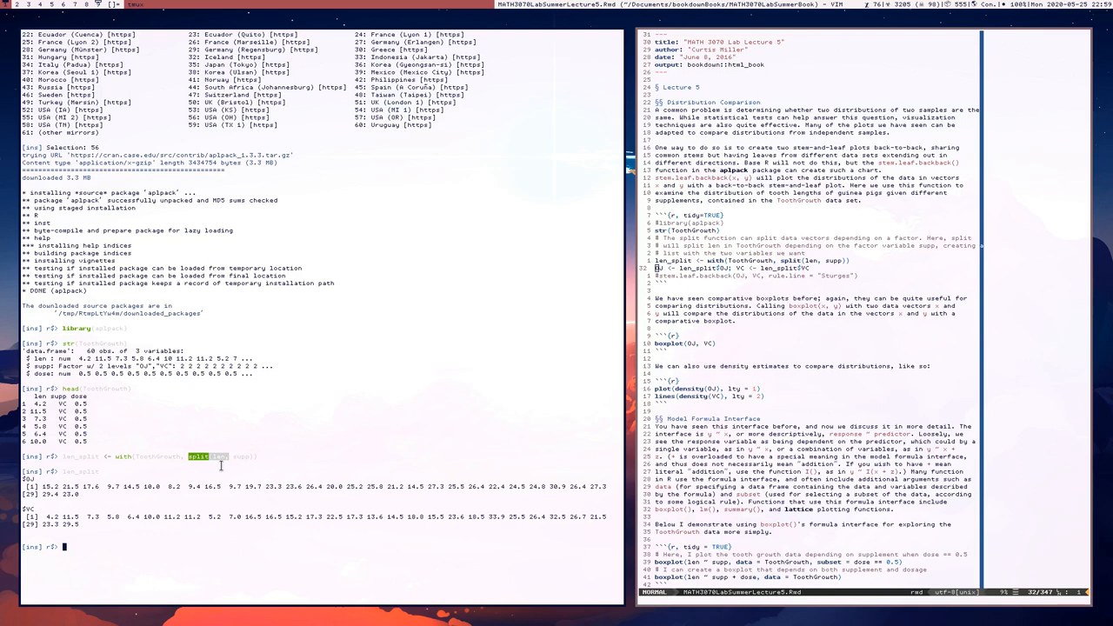
click(209, 456)
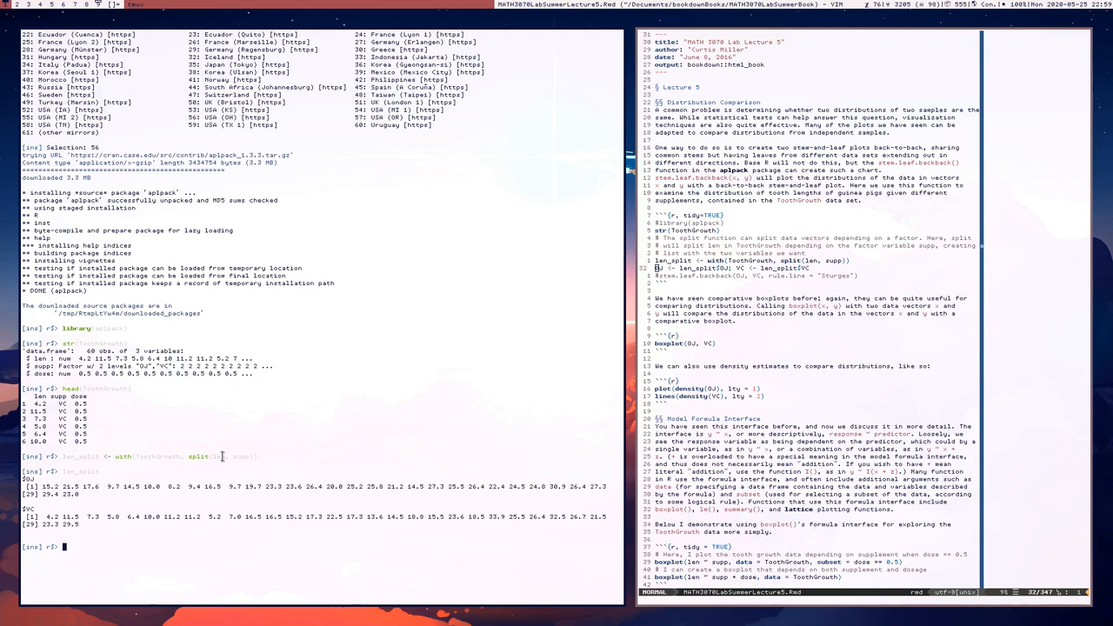
mouse_move(545, 327)
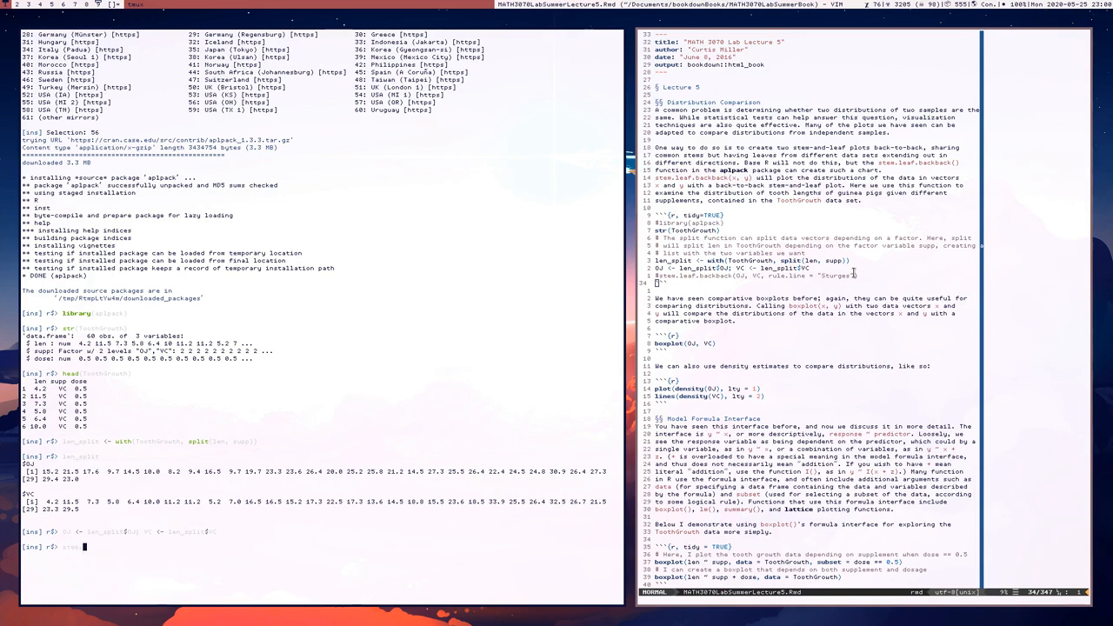
text(stem.leaf.backback(OJ, VC, rule.line = "Sturges)
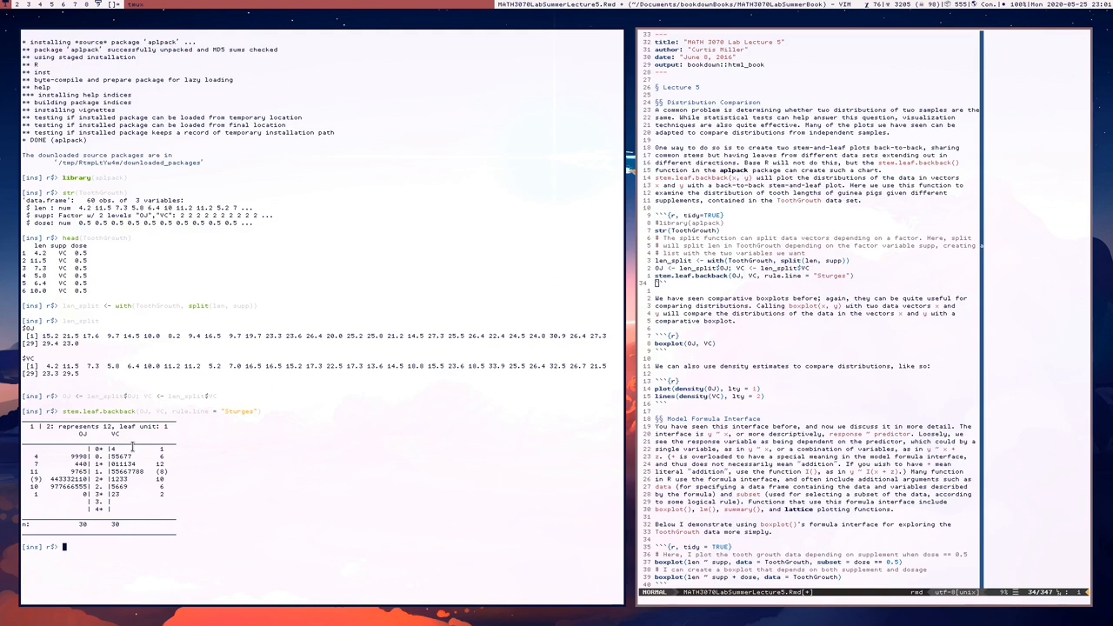
mouse_move(170, 456)
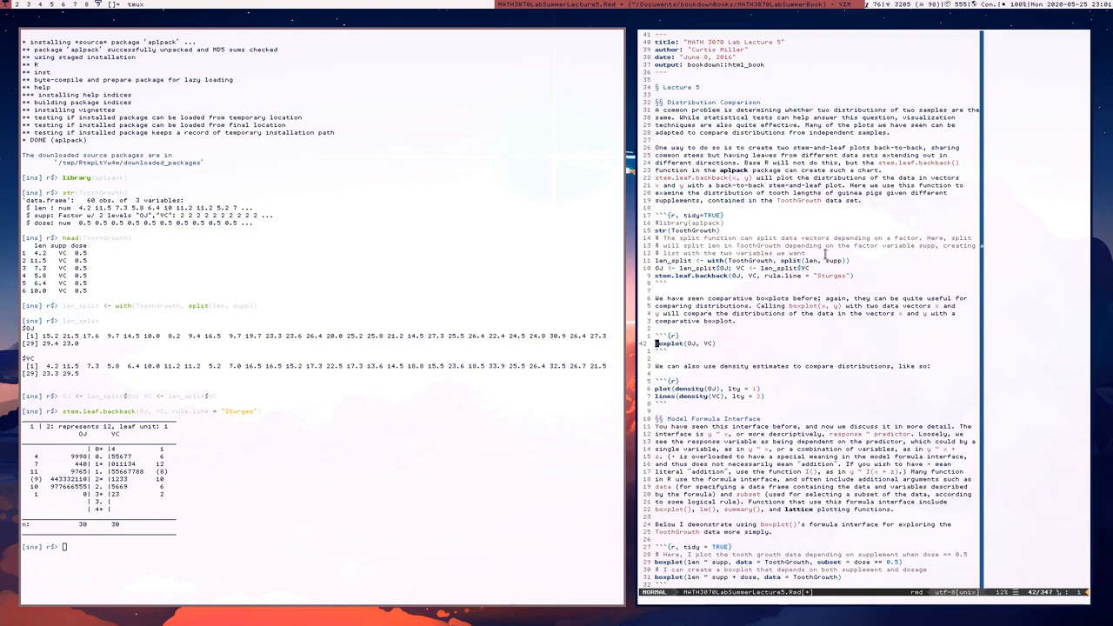
Send the boxplot(OJ, VC) line from Vim to R, opening the graphics window.
key(Return)
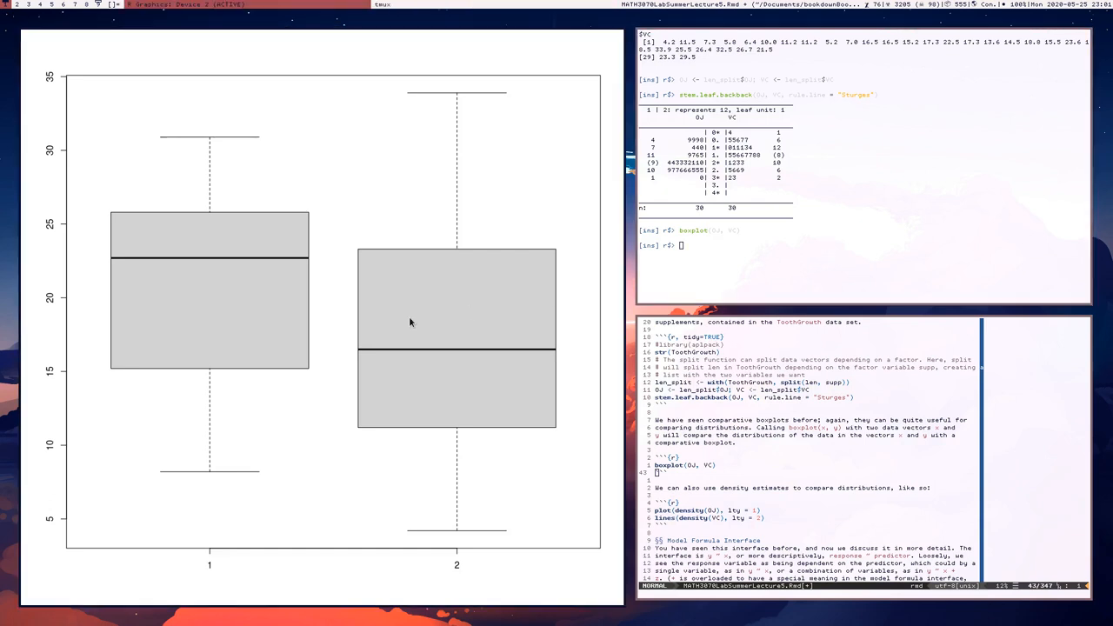
mouse_move(240, 298)
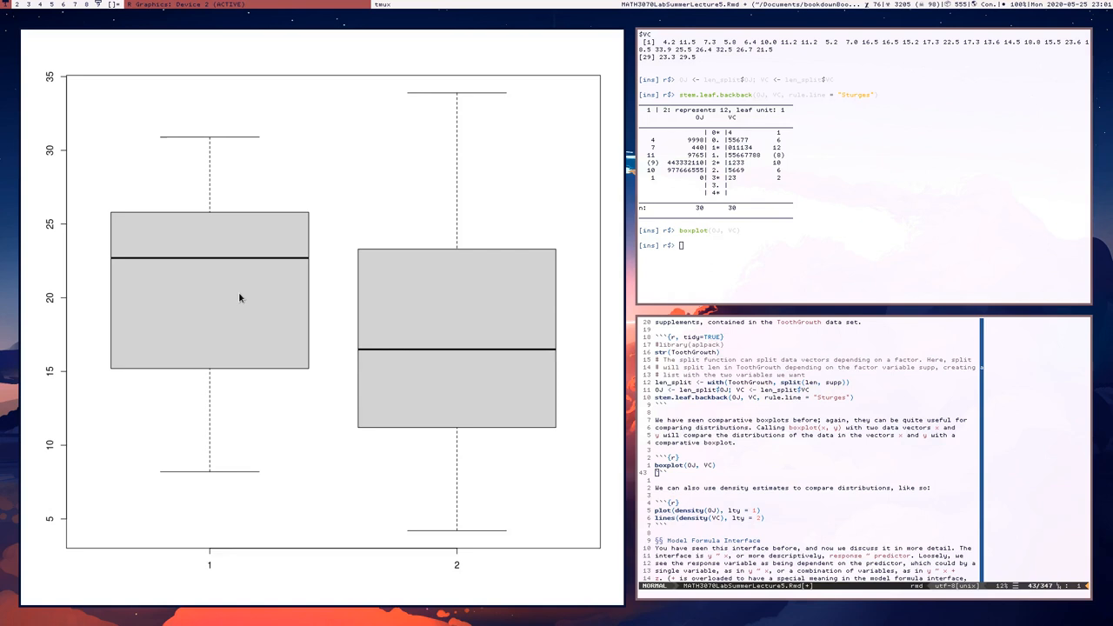
mouse_move(379, 406)
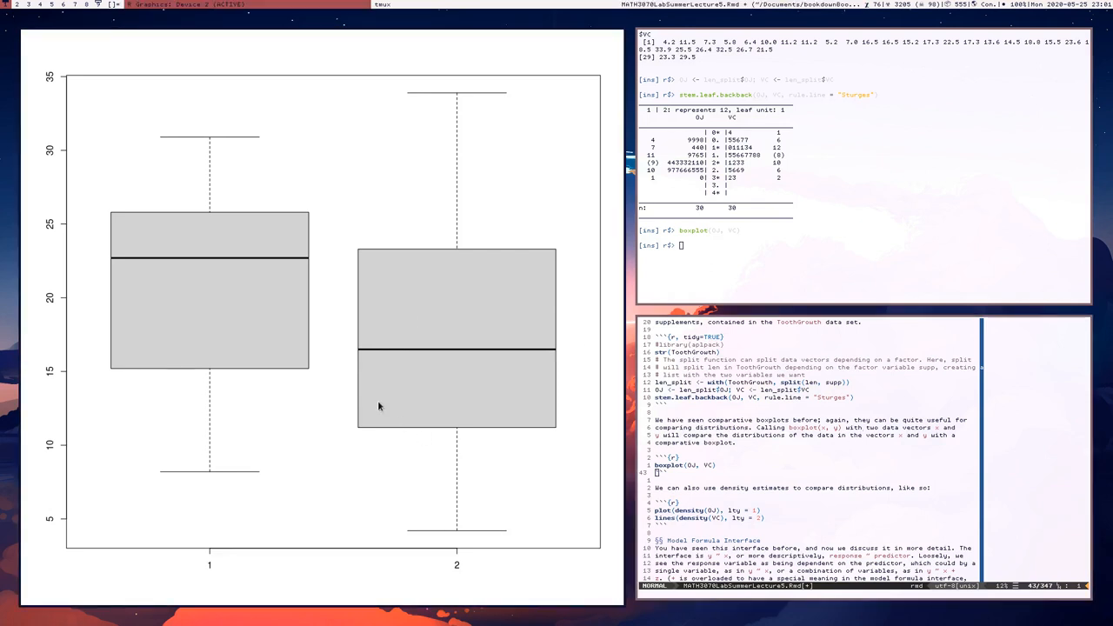
mouse_move(451, 618)
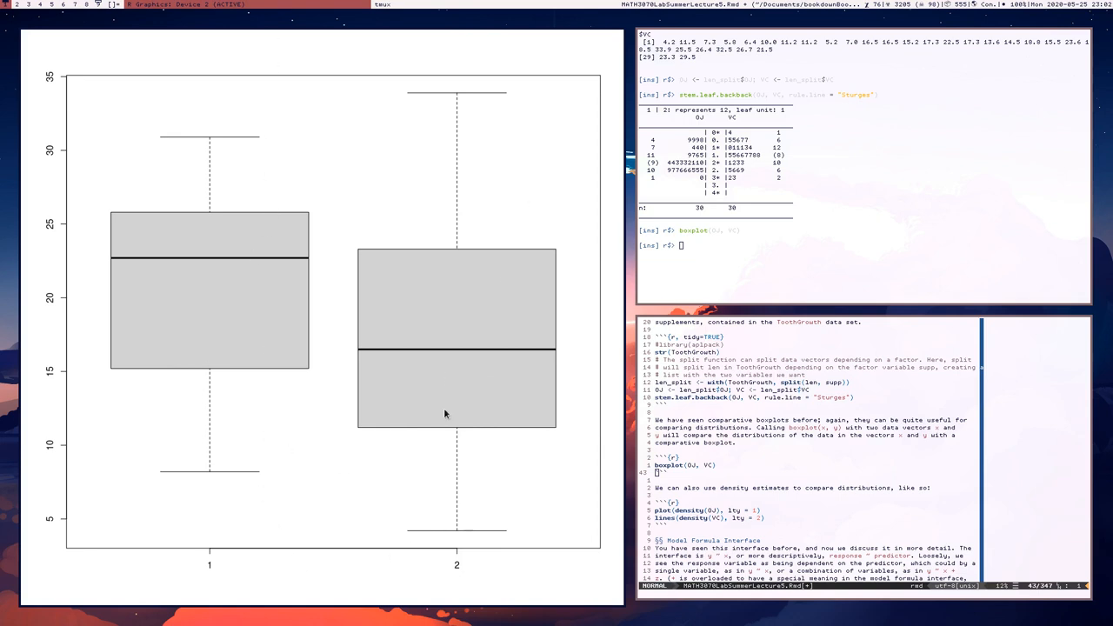
mouse_move(500, 354)
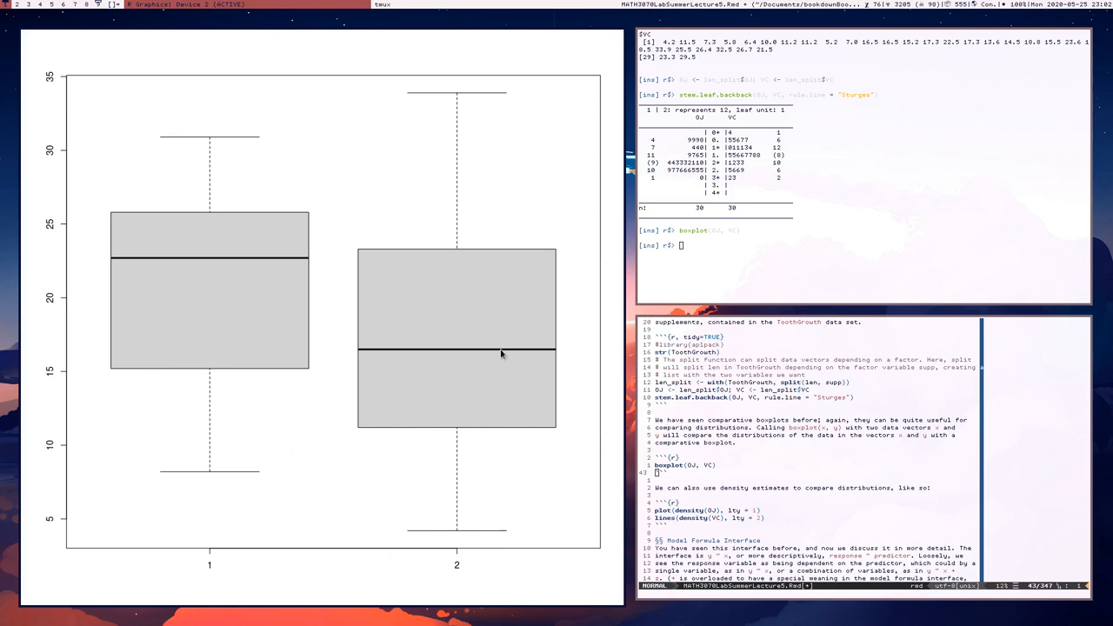
mouse_move(464, 498)
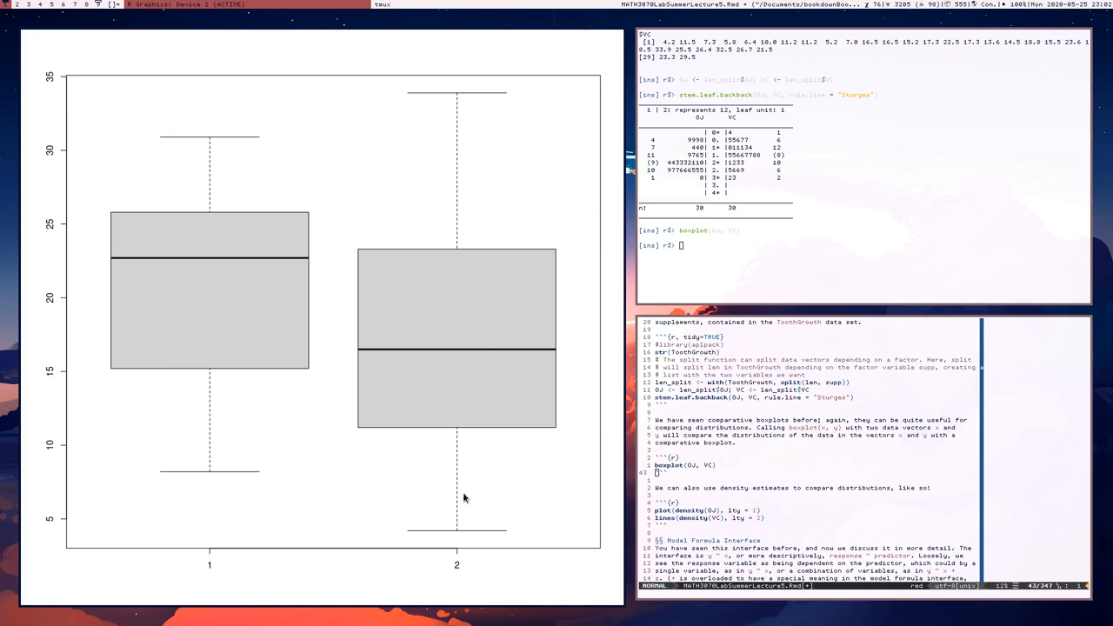
mouse_move(566, 341)
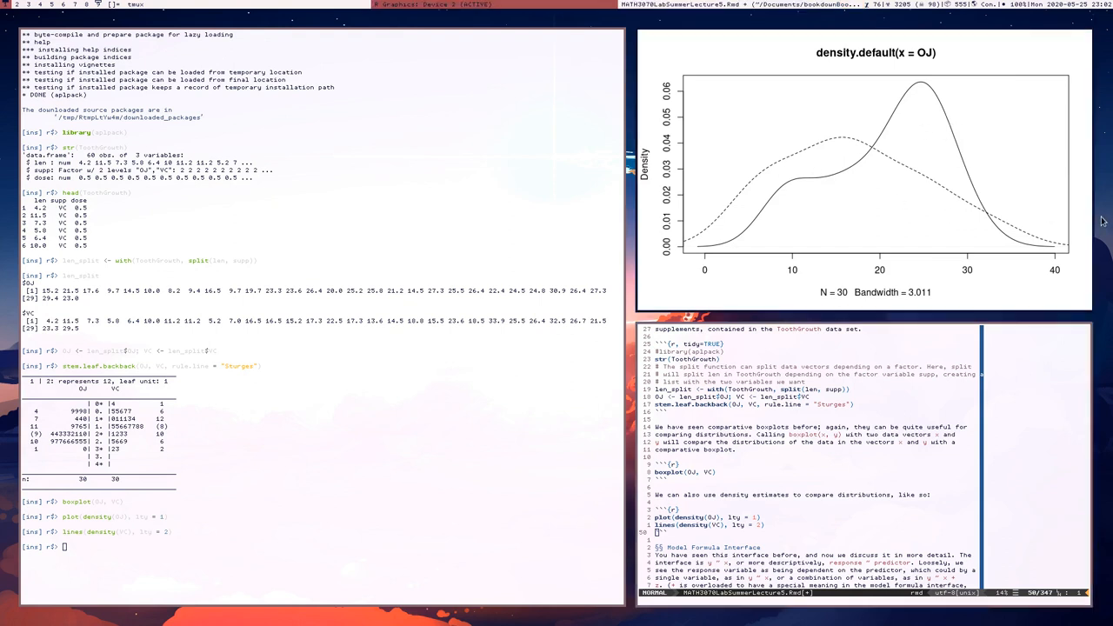
mouse_move(884, 320)
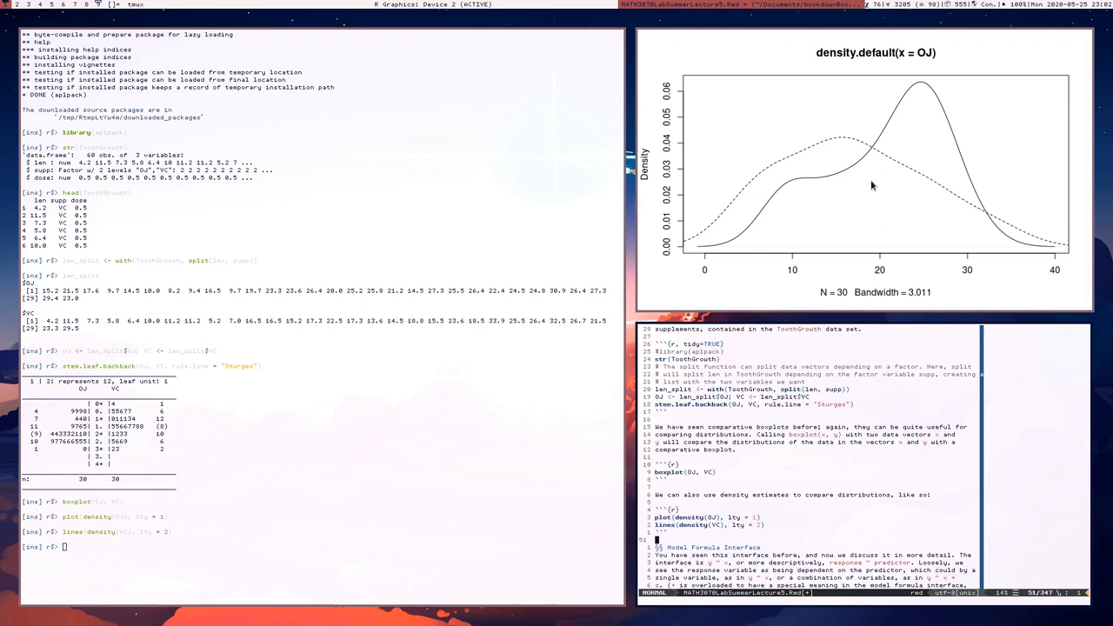
scroll(down, 3)
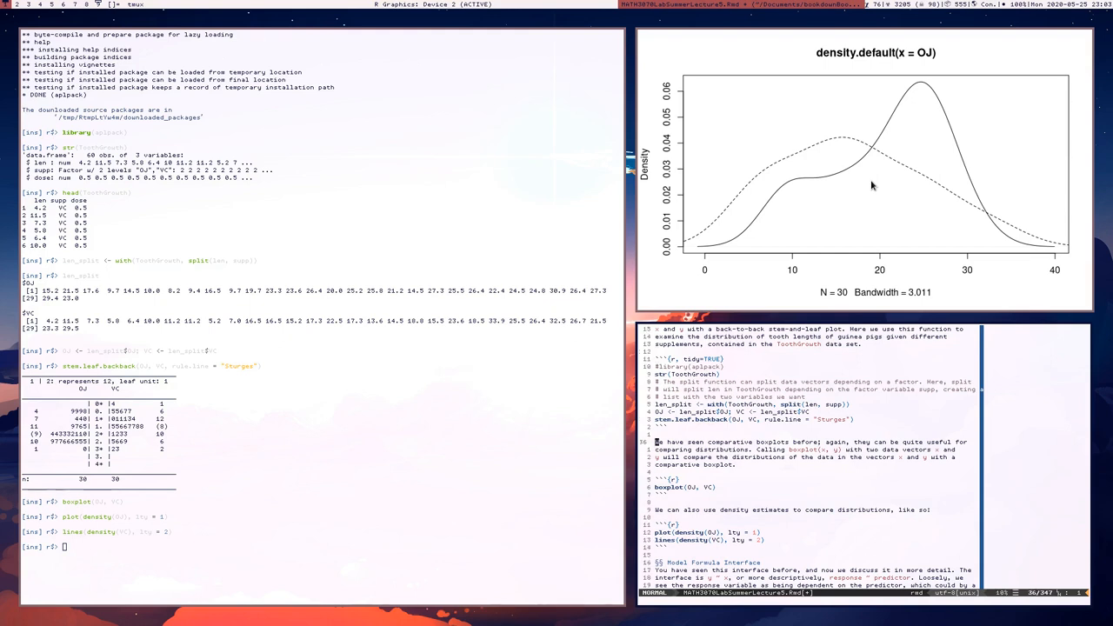
scroll(down, 3)
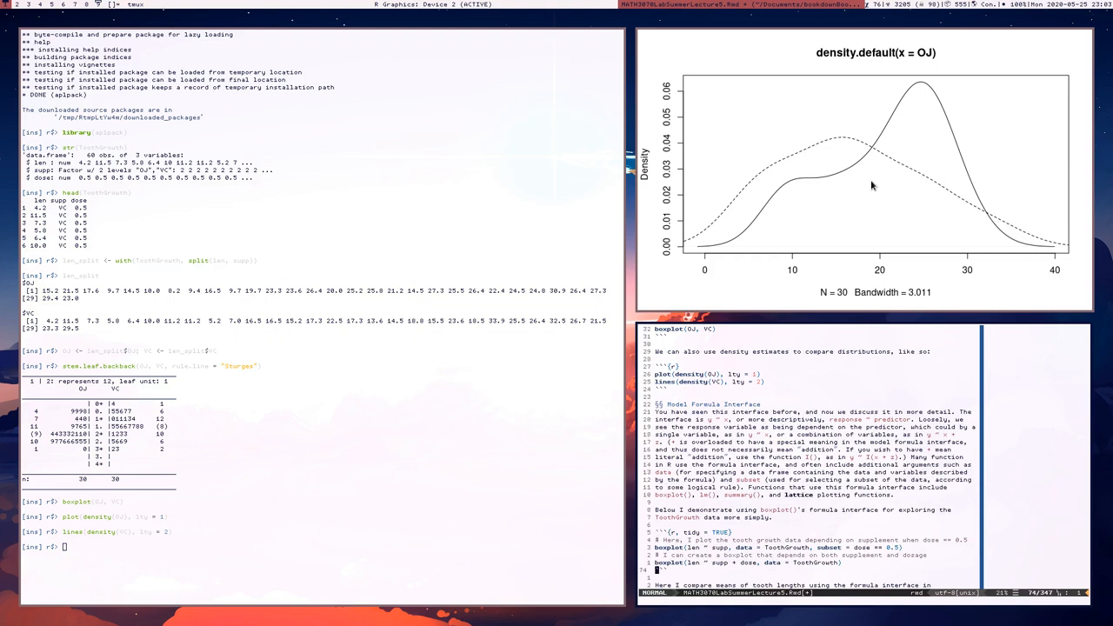
scroll(down, 3)
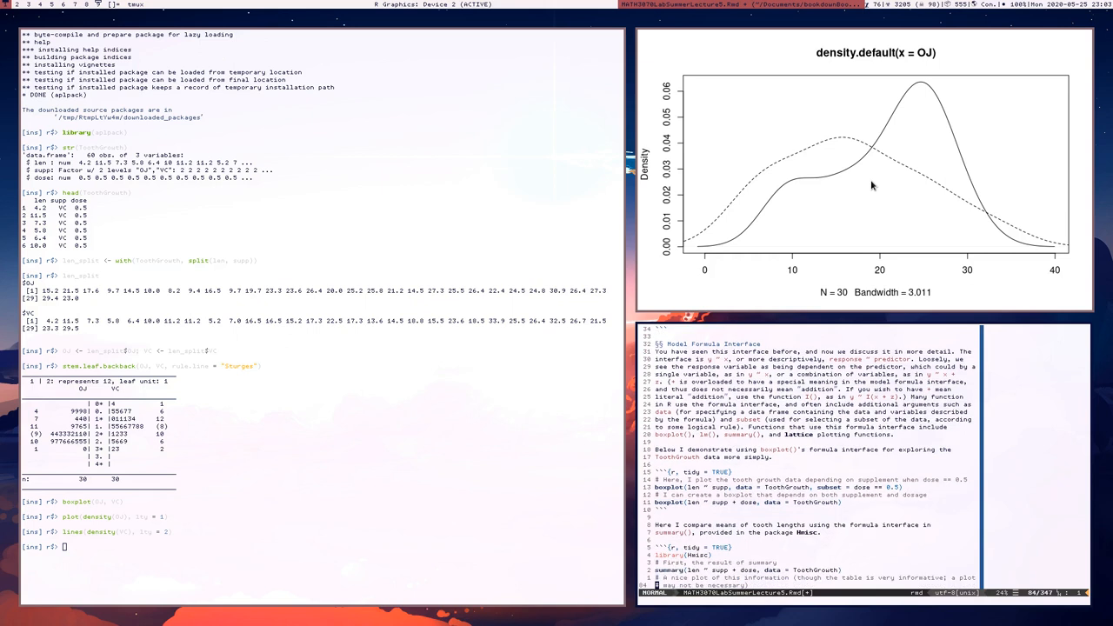